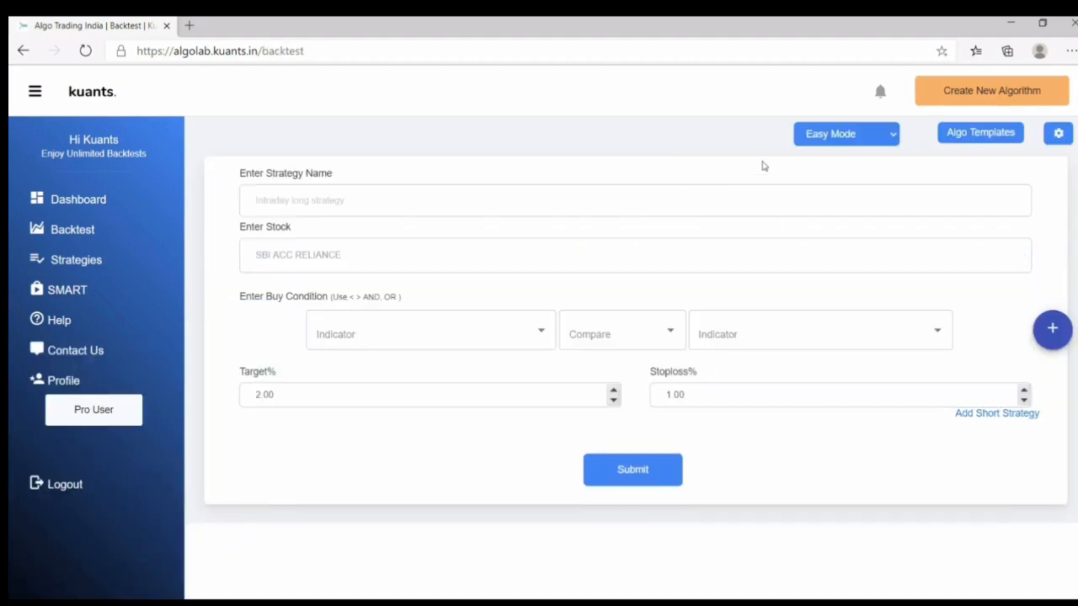
Switch the backtest form from Easy Mode to Advanced Mode.
left_click(845, 133)
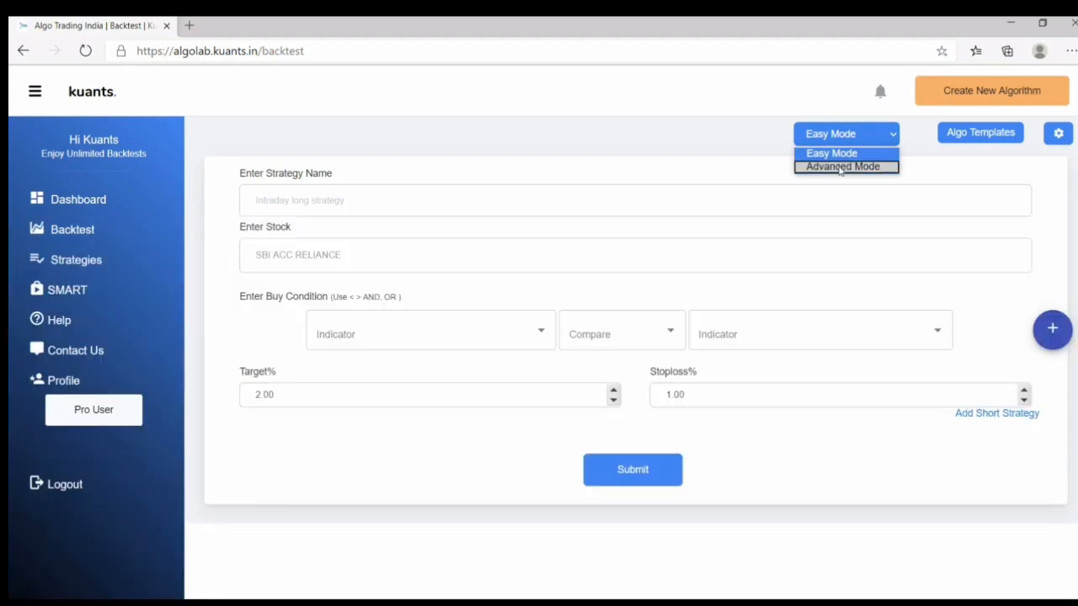
left_click(842, 166)
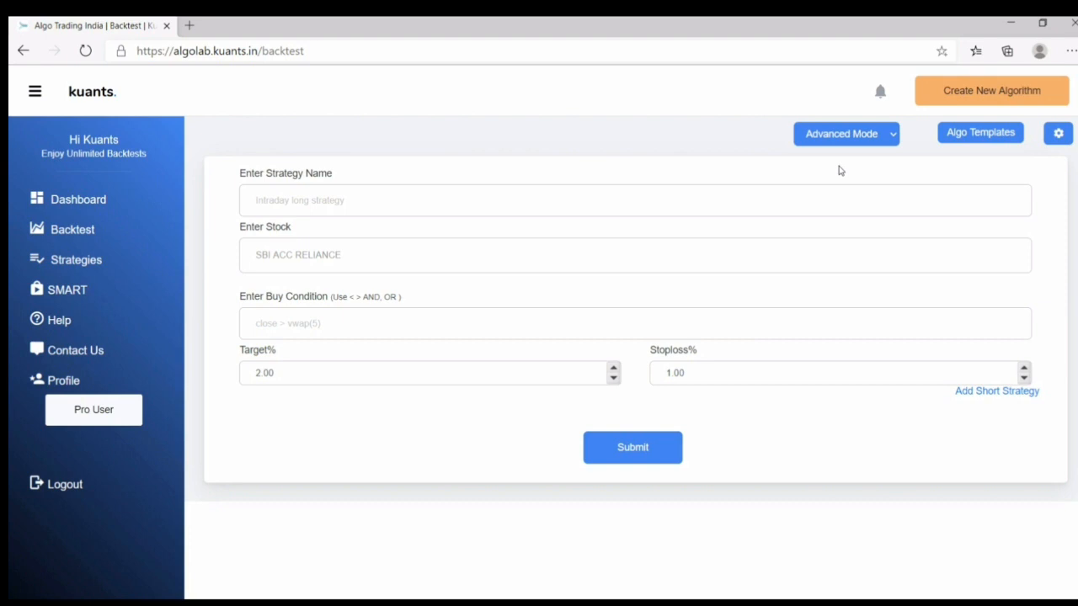
mouse_move(785, 118)
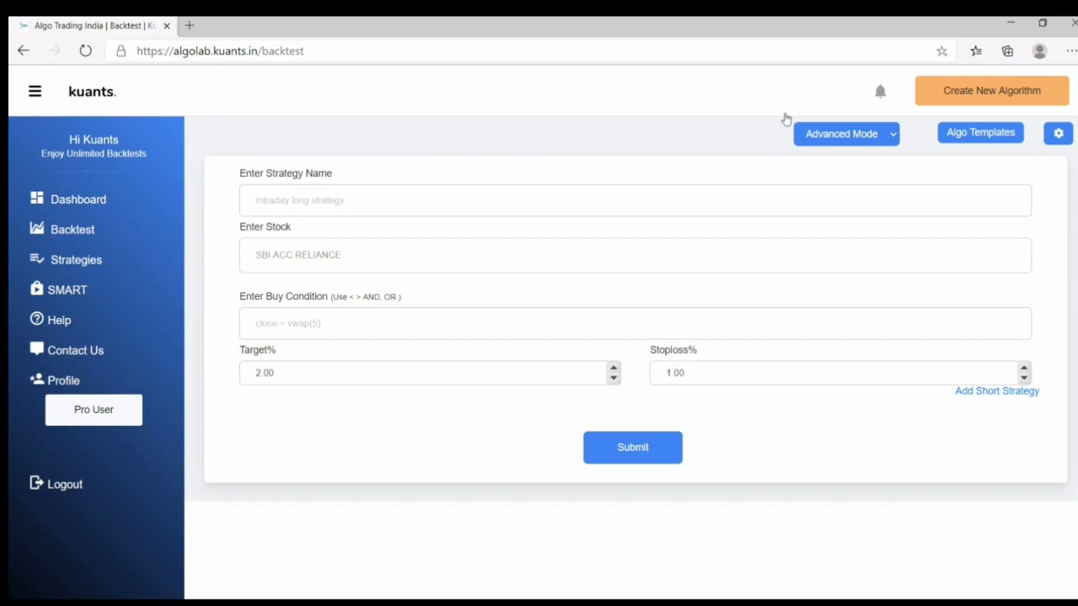
Name the strategy 'long supertrend crossover' and search stocks for 'asi'.
type("long supertr")
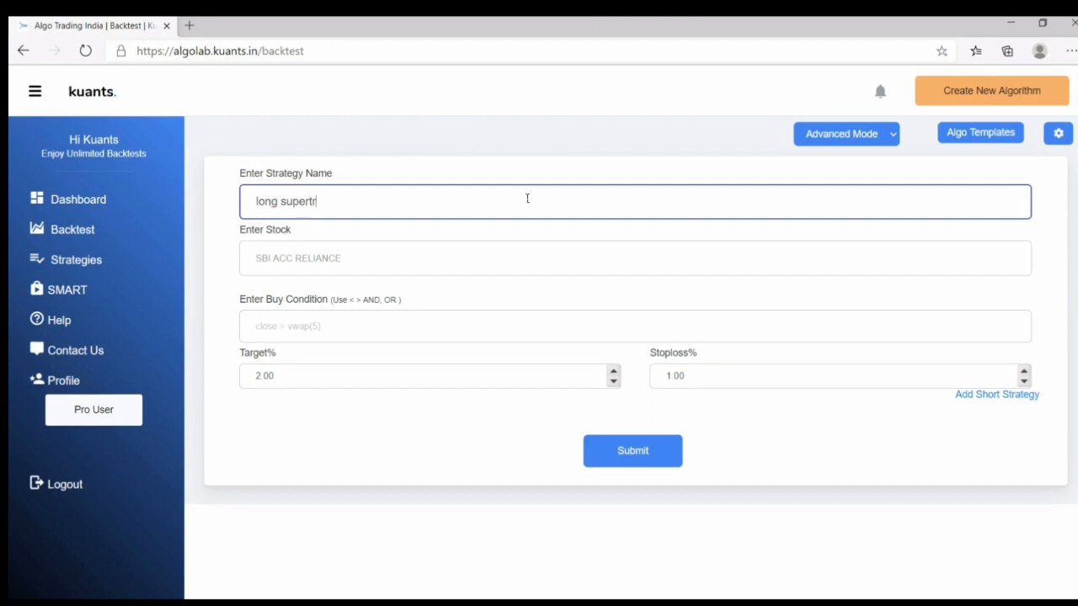
type("end crossover")
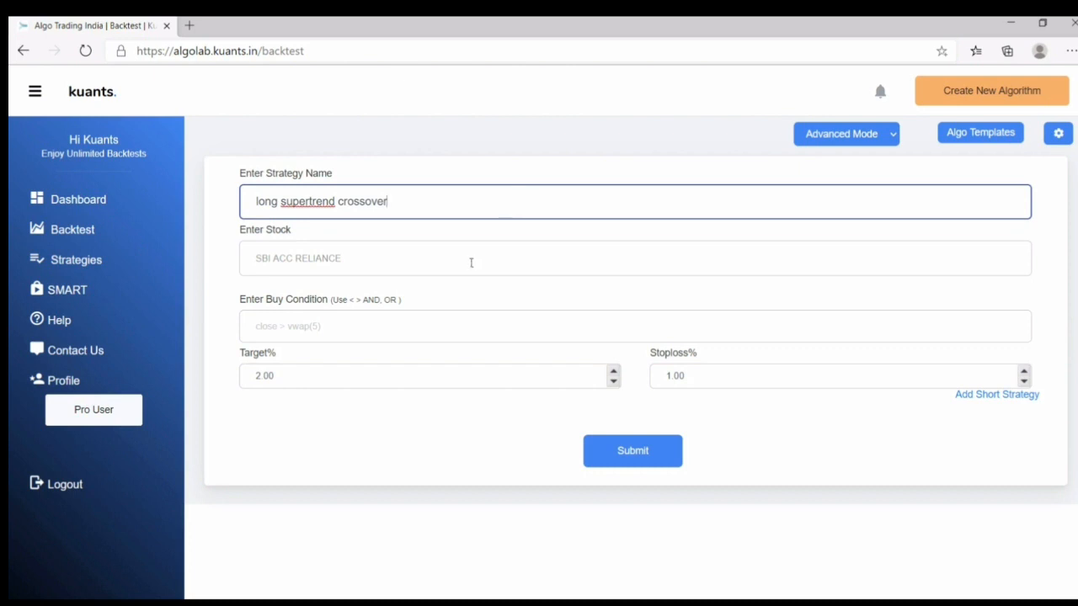
type("asi")
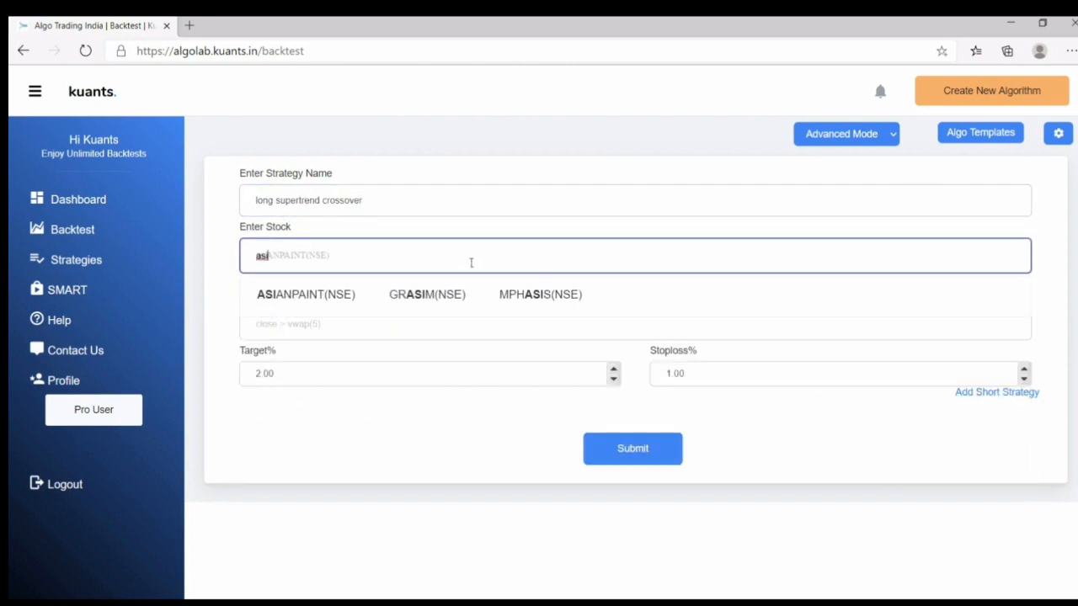
Add ASIANPAINT(NSE) and BIOCON(NSE) as the strategy's stocks.
left_click(305, 294)
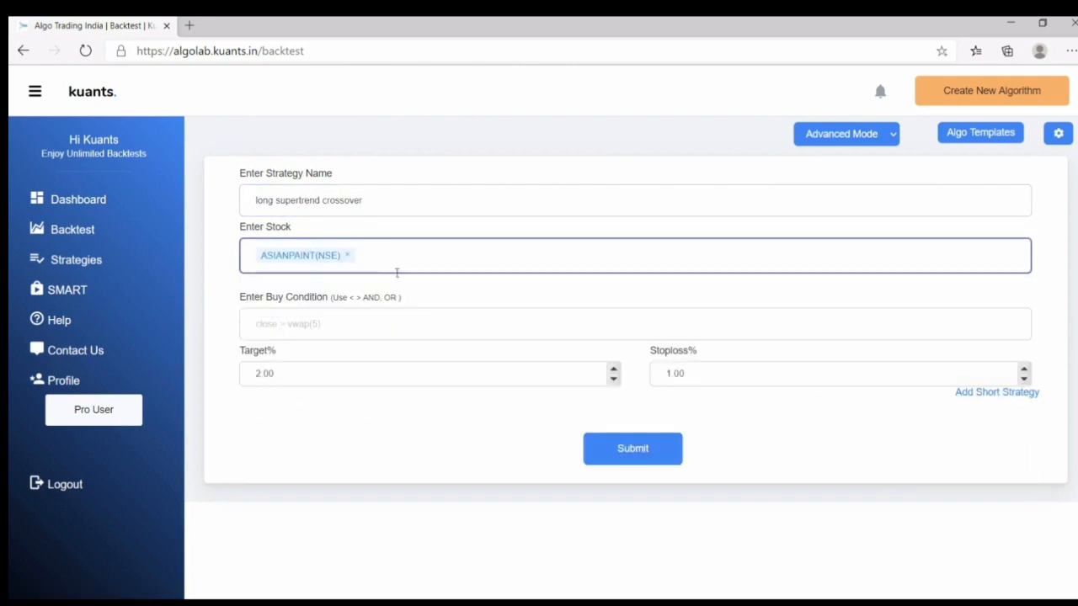
type("bioc")
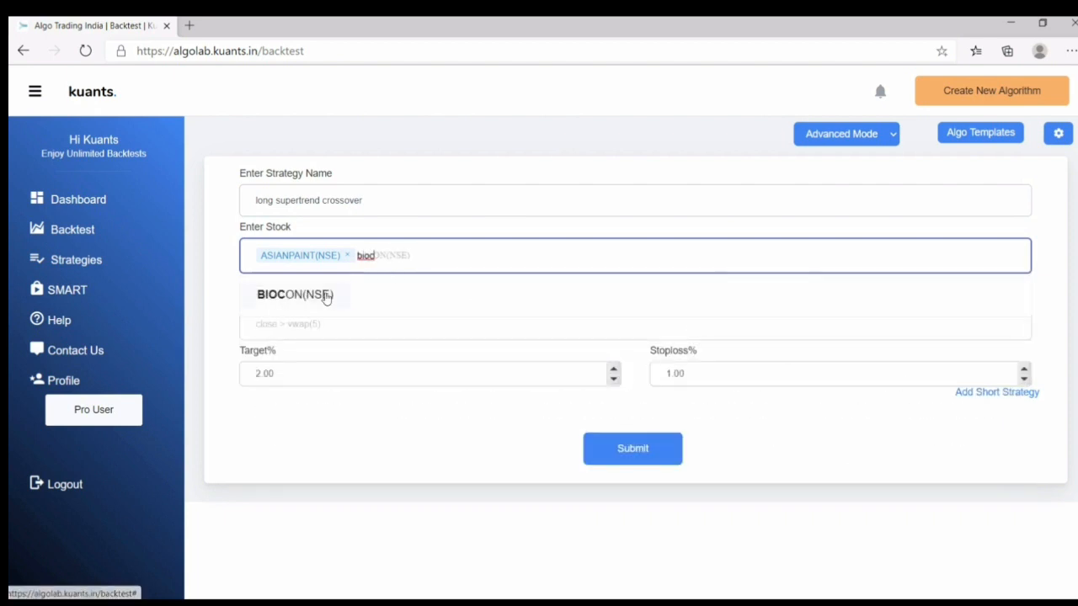
left_click(295, 295)
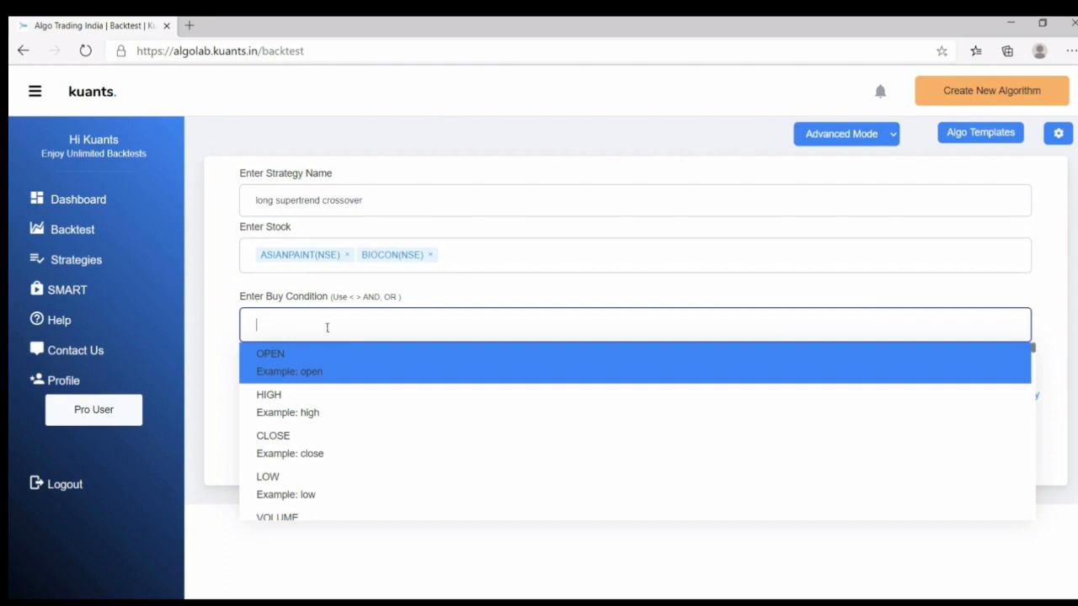
Enter the buy condition 'supertrend(7,3) < close and delay(close,1) <'.
type("supertr")
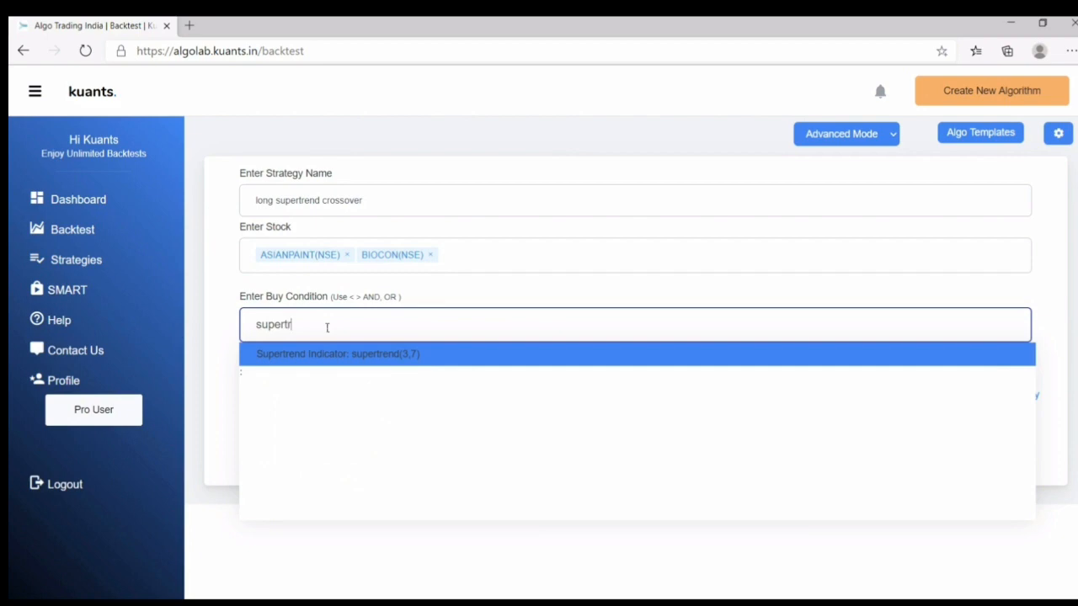
type("end")
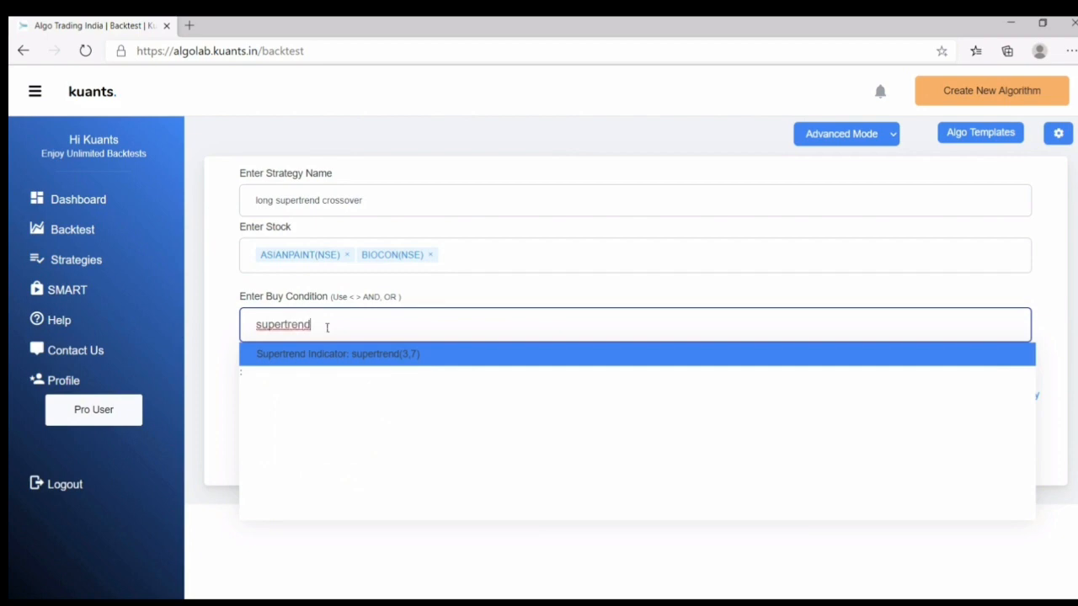
type("(7")
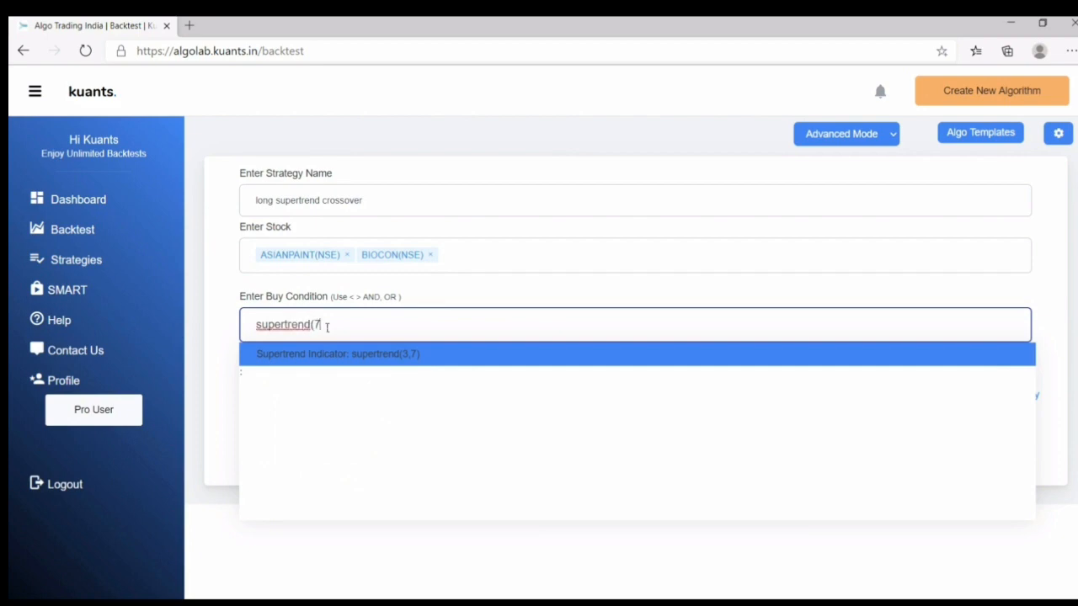
type(",3)")
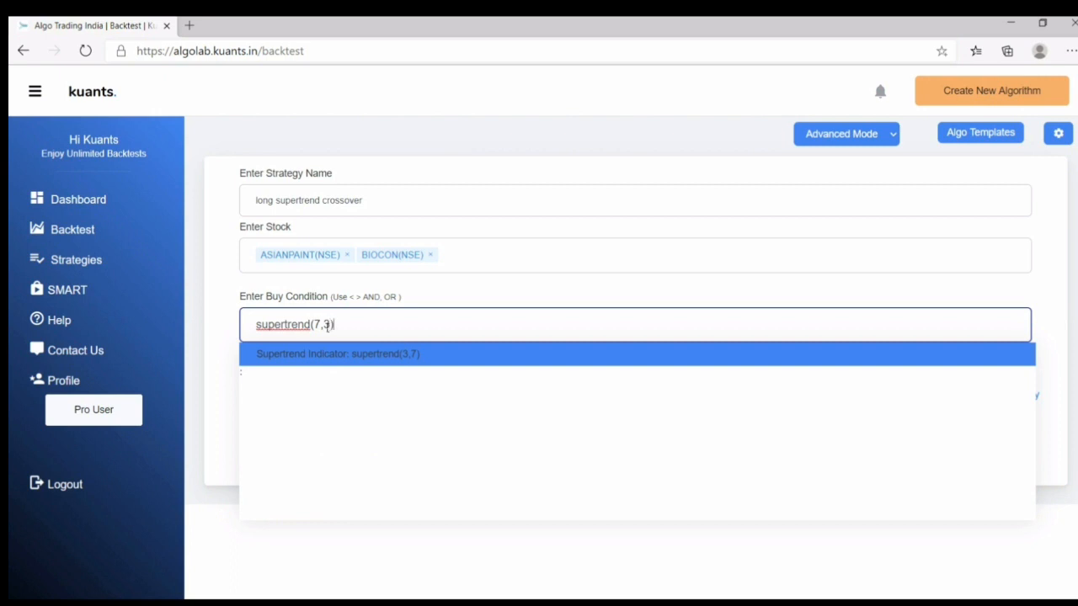
type("< close and d")
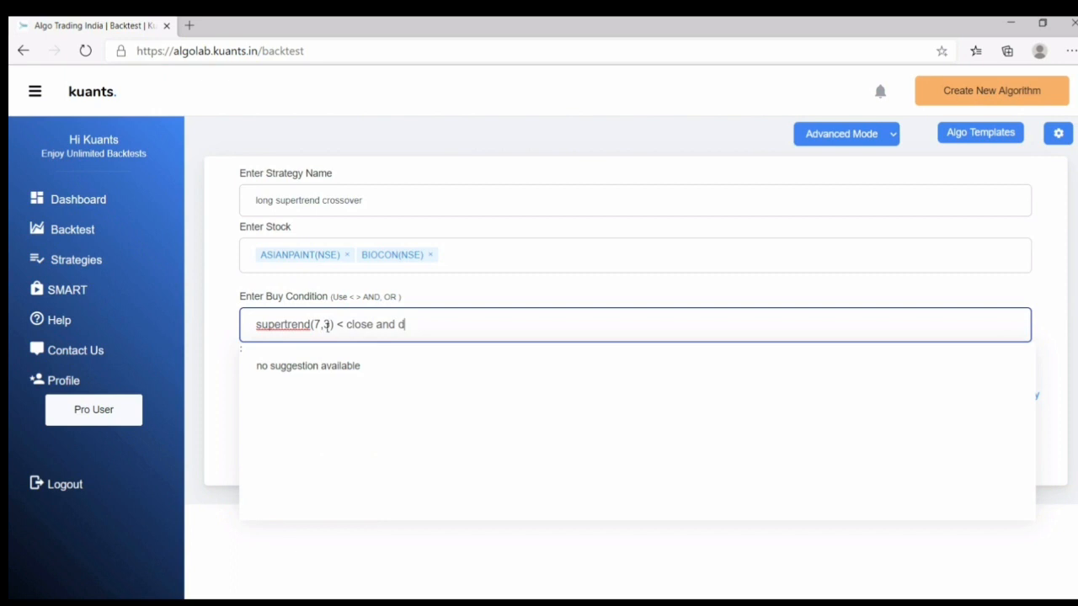
type("elay")
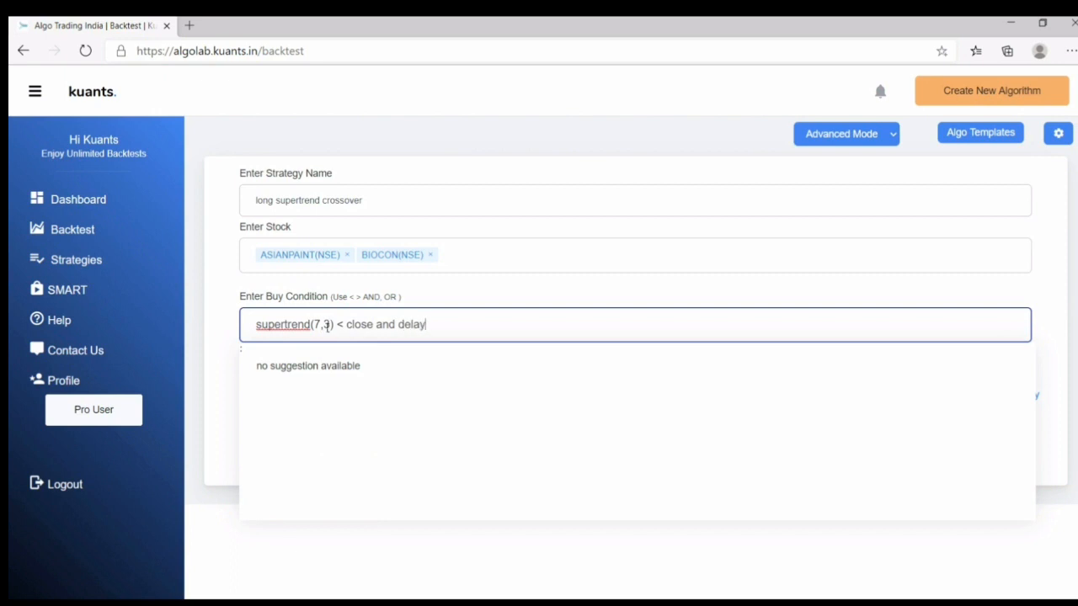
type("(close")
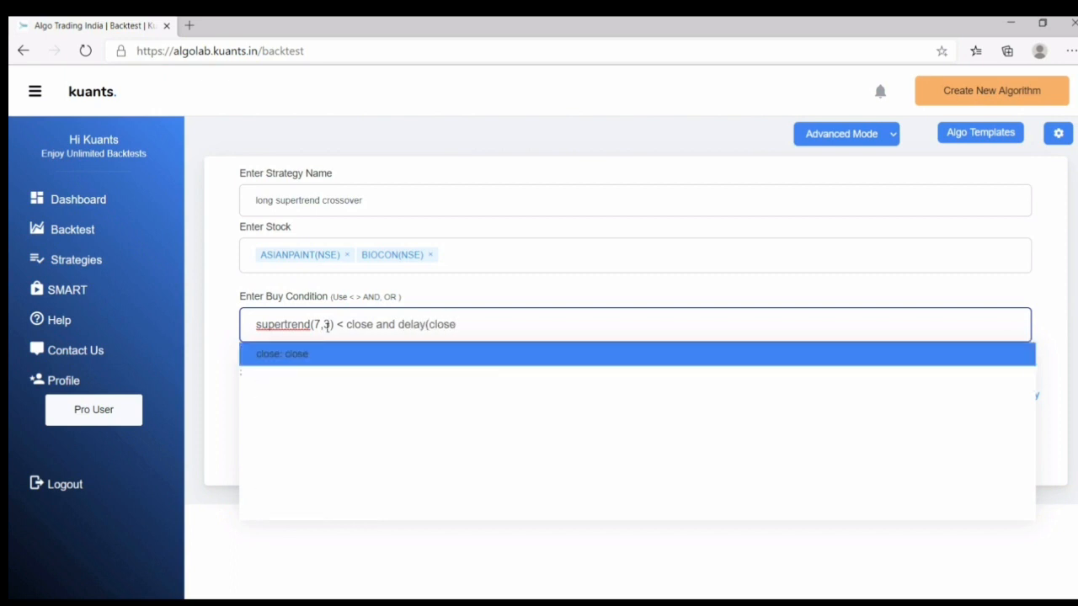
type(",1")
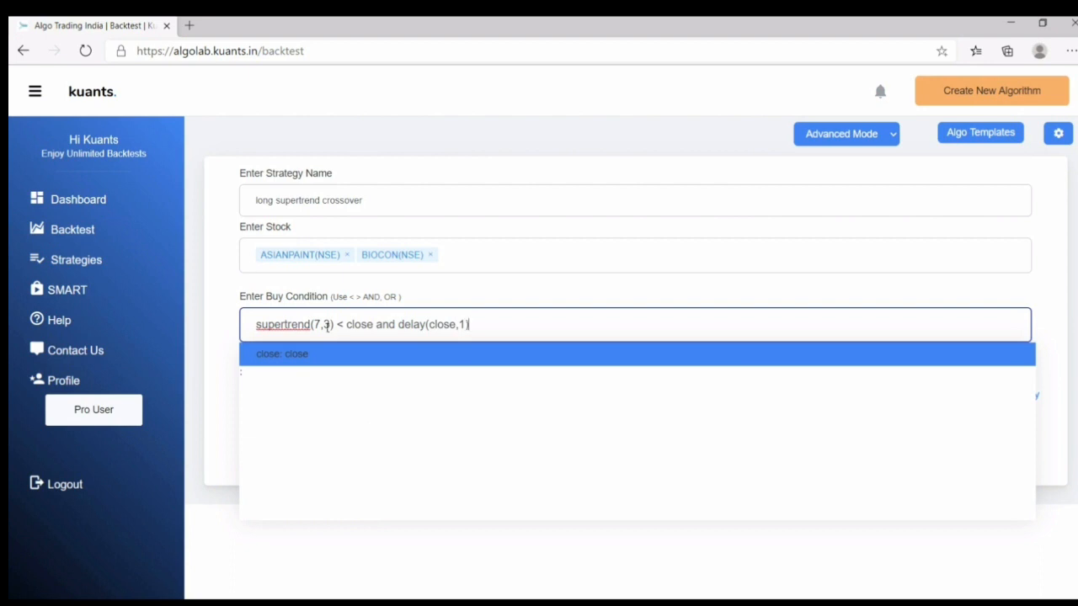
type("<")
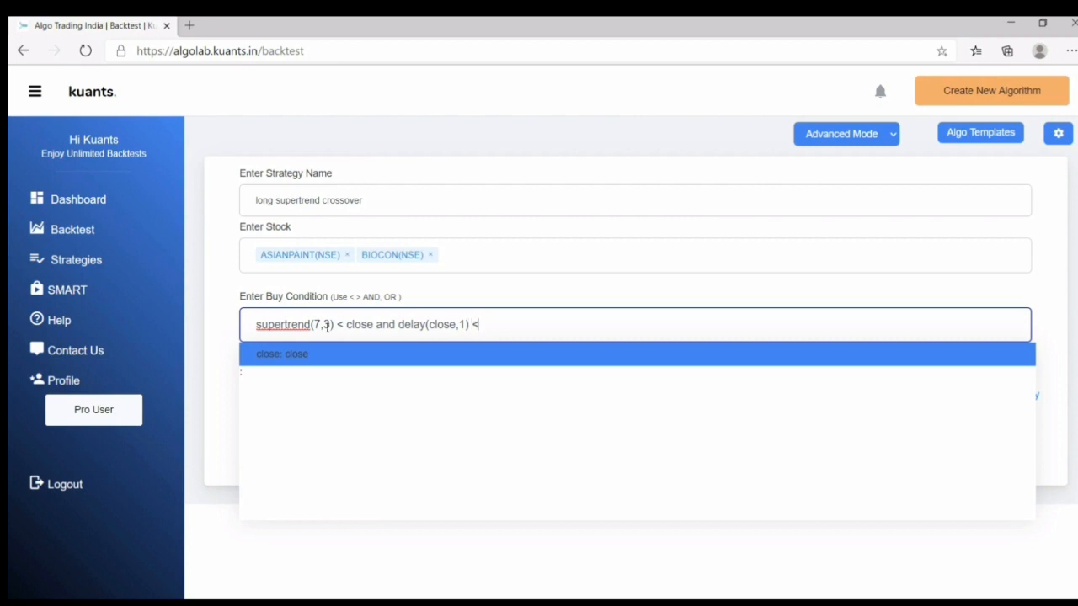
Finish the buy condition with 'delay(supertrend(7,3),1)', keeping Target 2.00 and Stoploss 1.00.
type("delay")
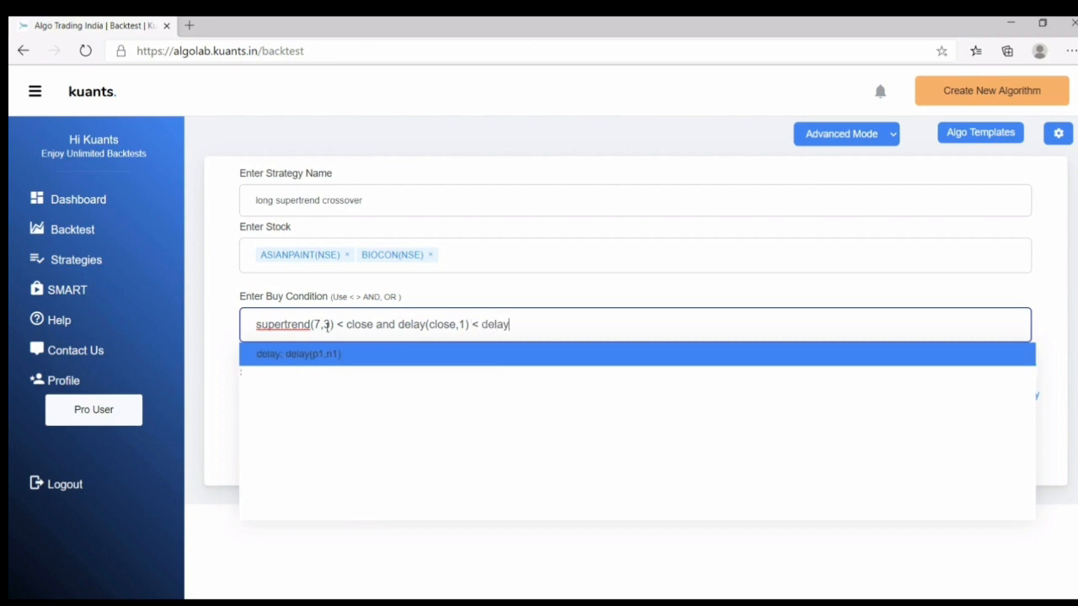
type("(s")
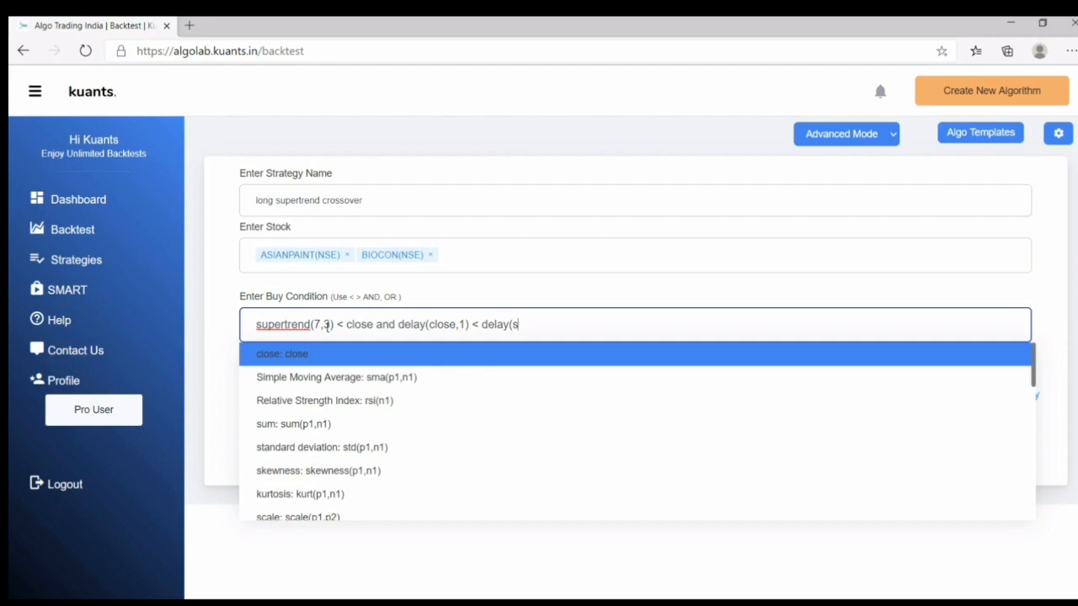
type("upertrend(")
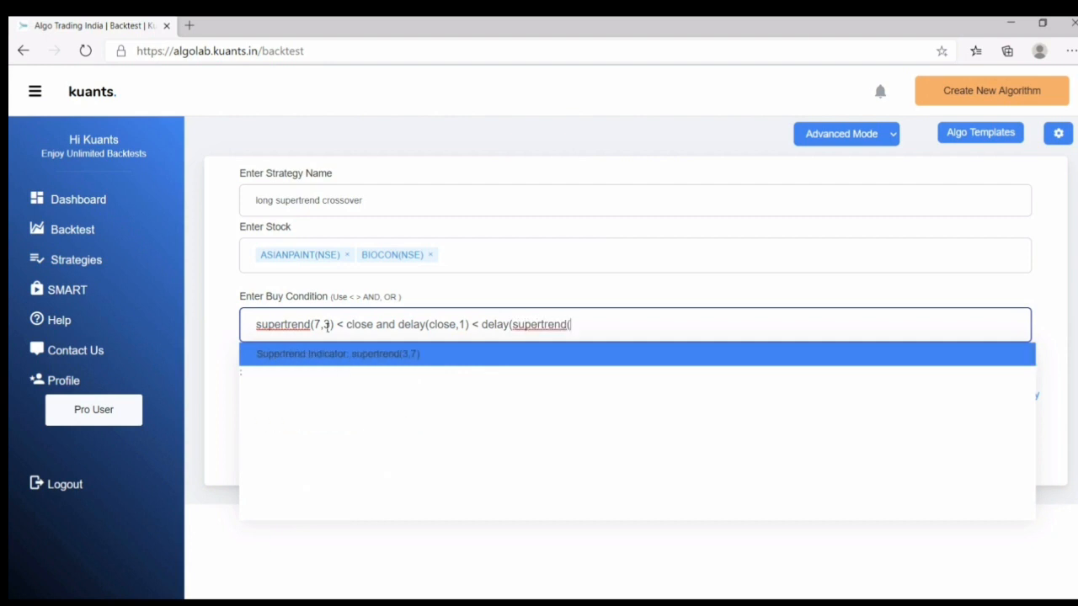
type("7,3)")
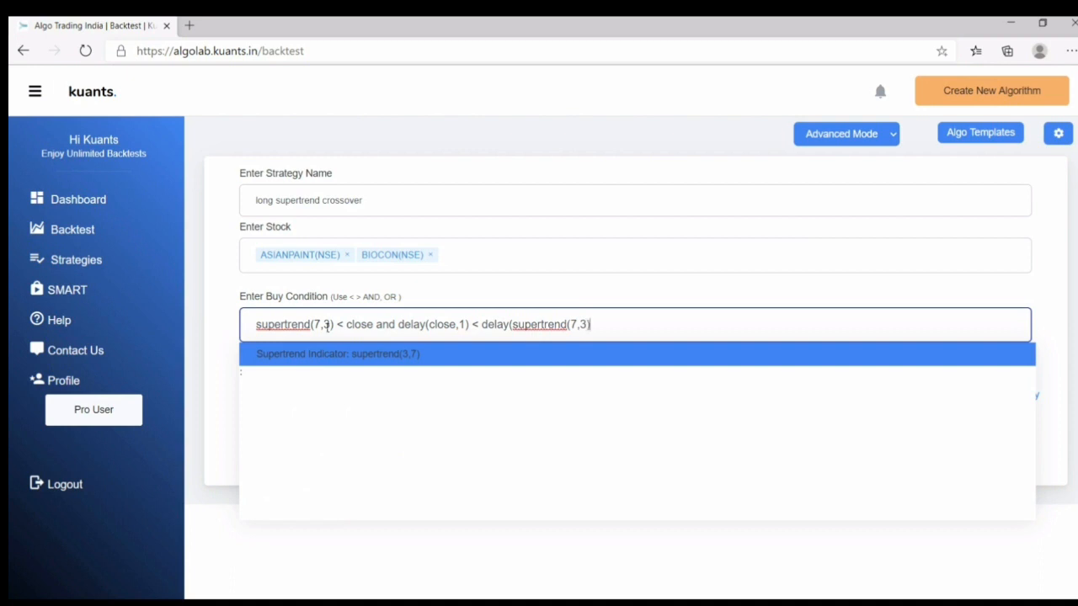
type(",1)")
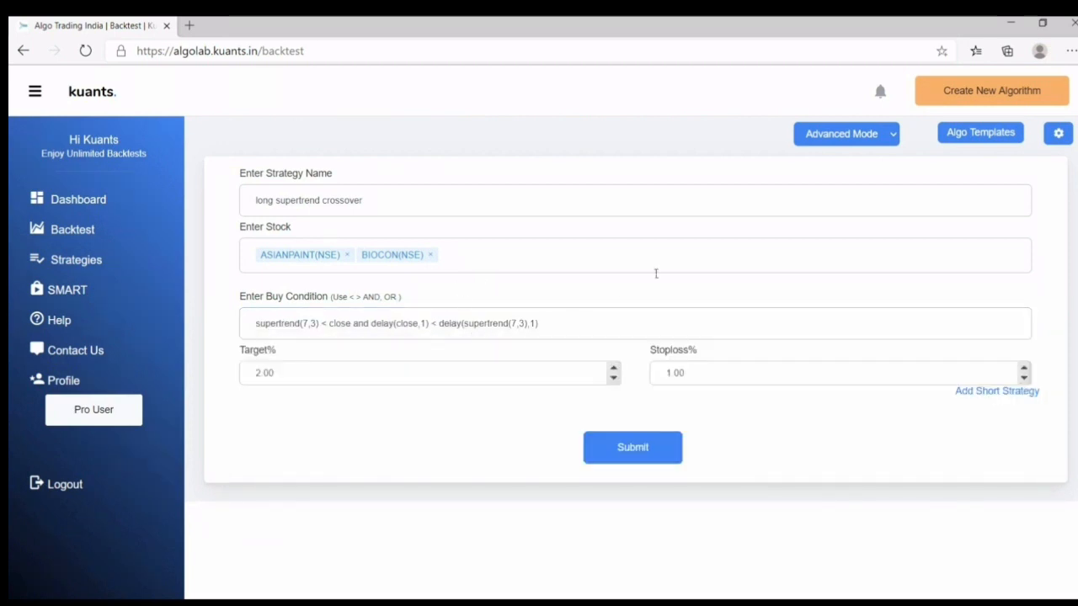
Submit the strategy to run the backtest on Asian Paints and Biocon.
left_click(634, 448)
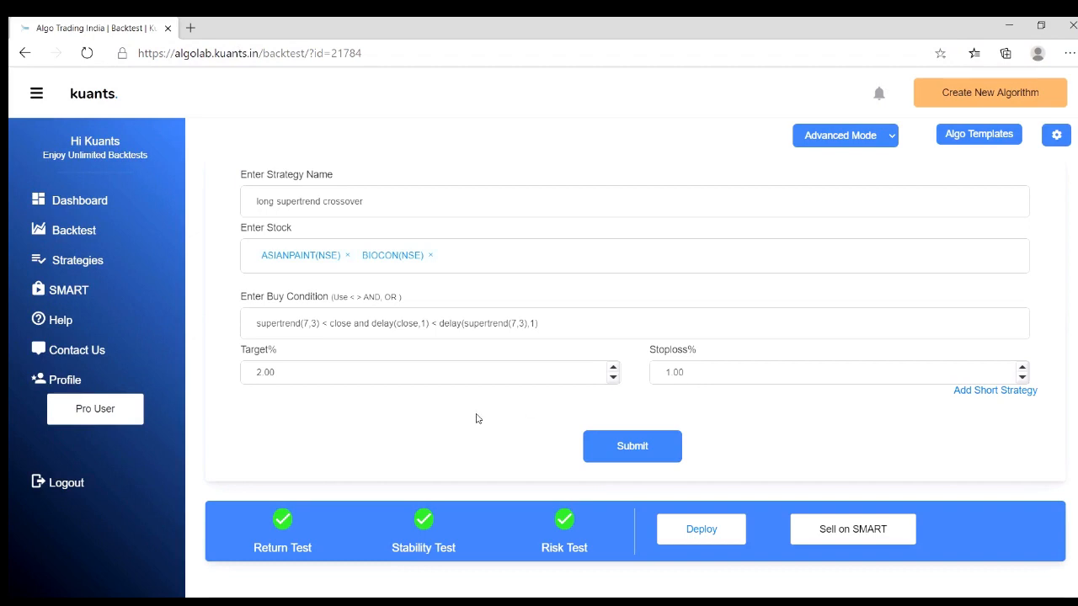
Scroll the results to the cumulative and daily profit-and-loss charts.
scroll("down", 3)
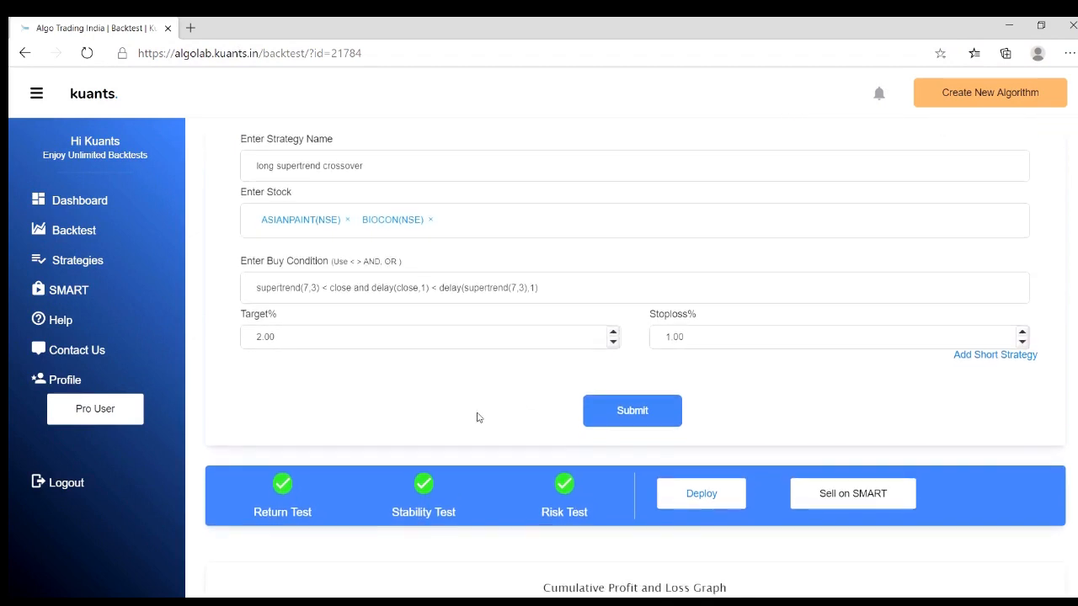
scroll("down", 3)
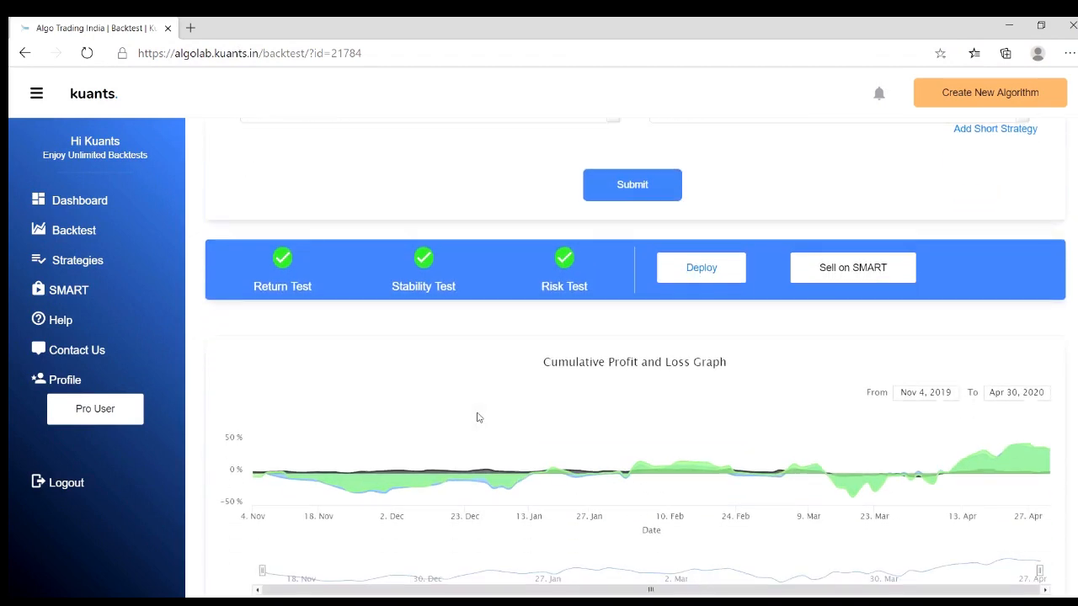
scroll("down", 3)
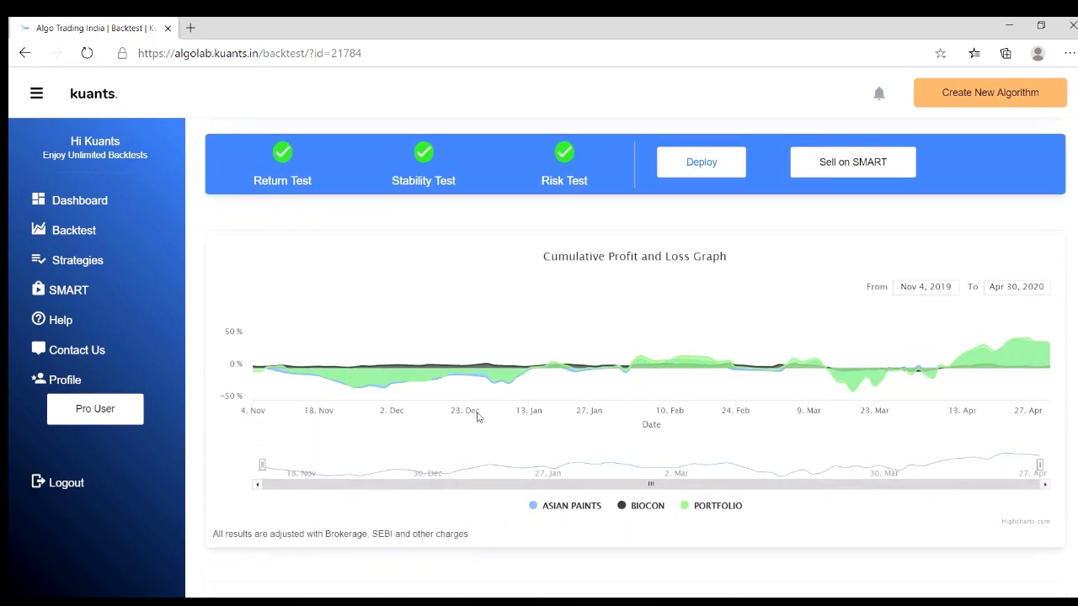
scroll("down", 3)
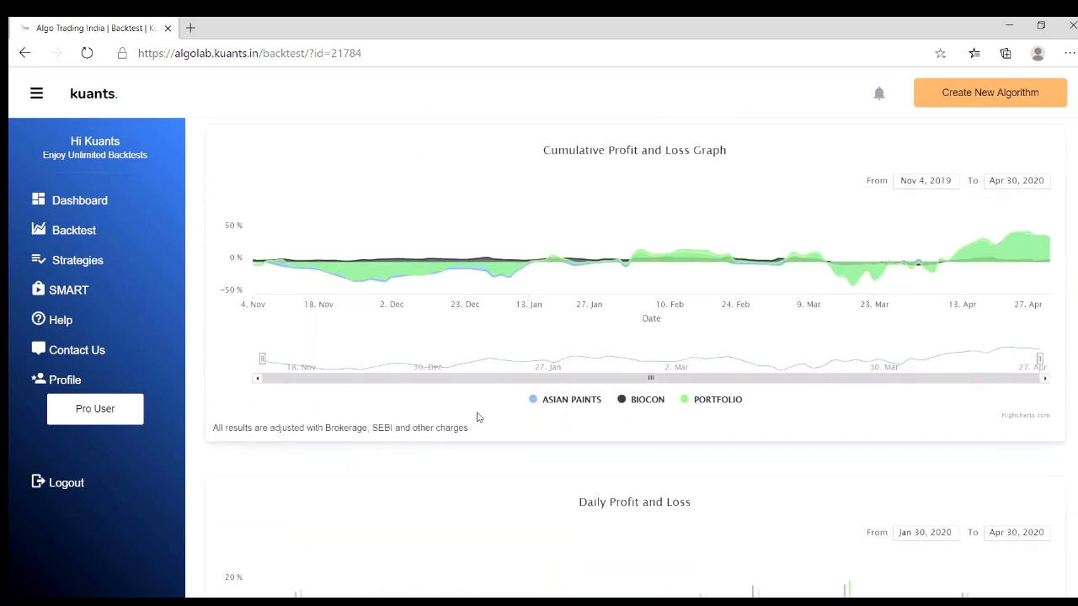
scroll("down", 3)
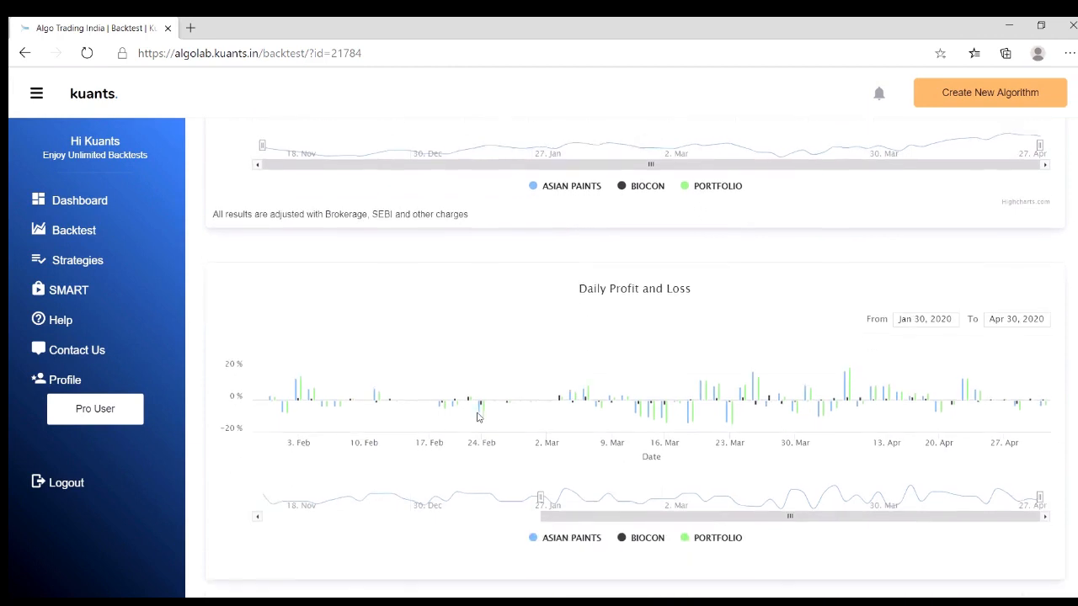
Scroll to the returns table: Asian Paints 83.15%, Biocon 4.97%, portfolio 41.35%.
scroll("down", 3)
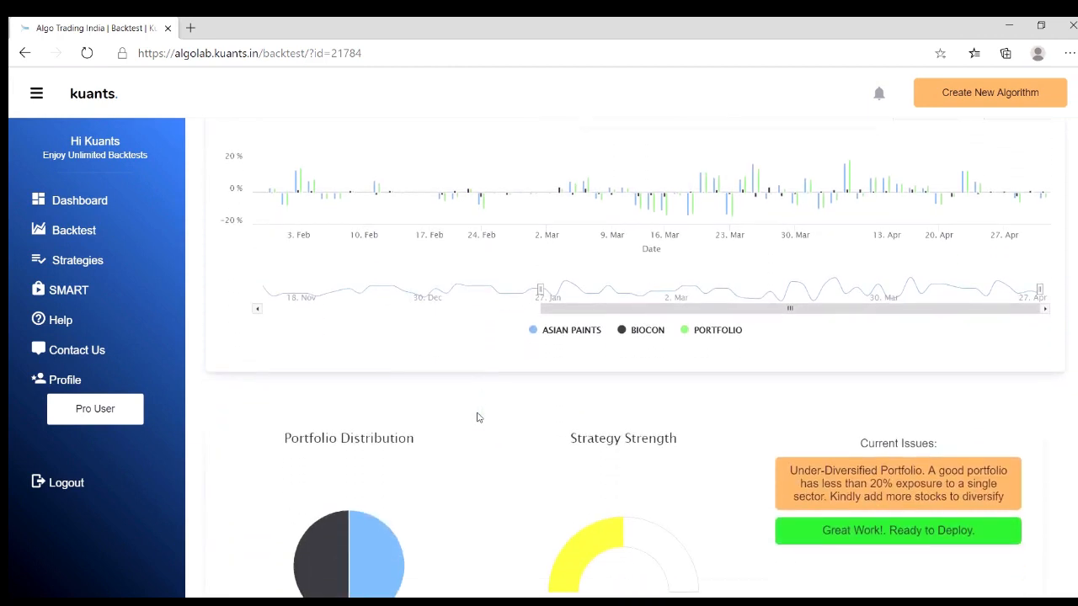
scroll("down", 3)
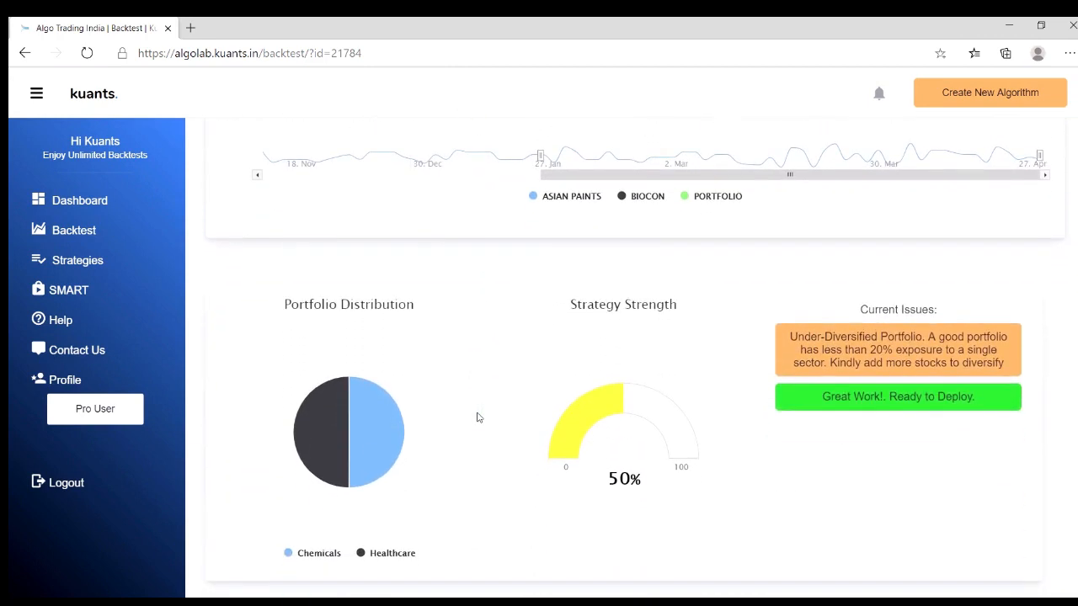
scroll("down", 3)
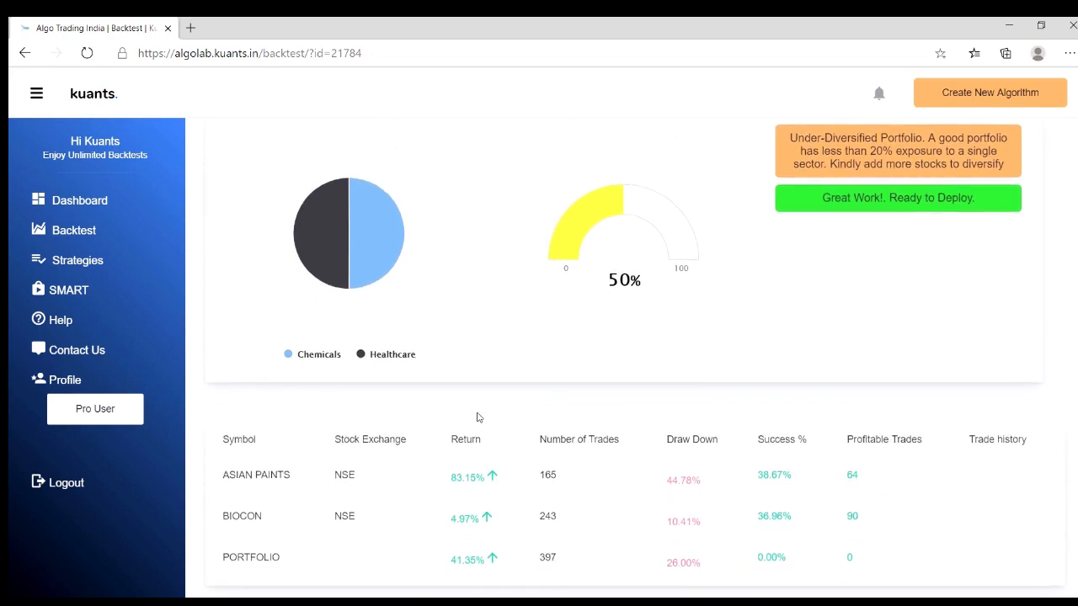